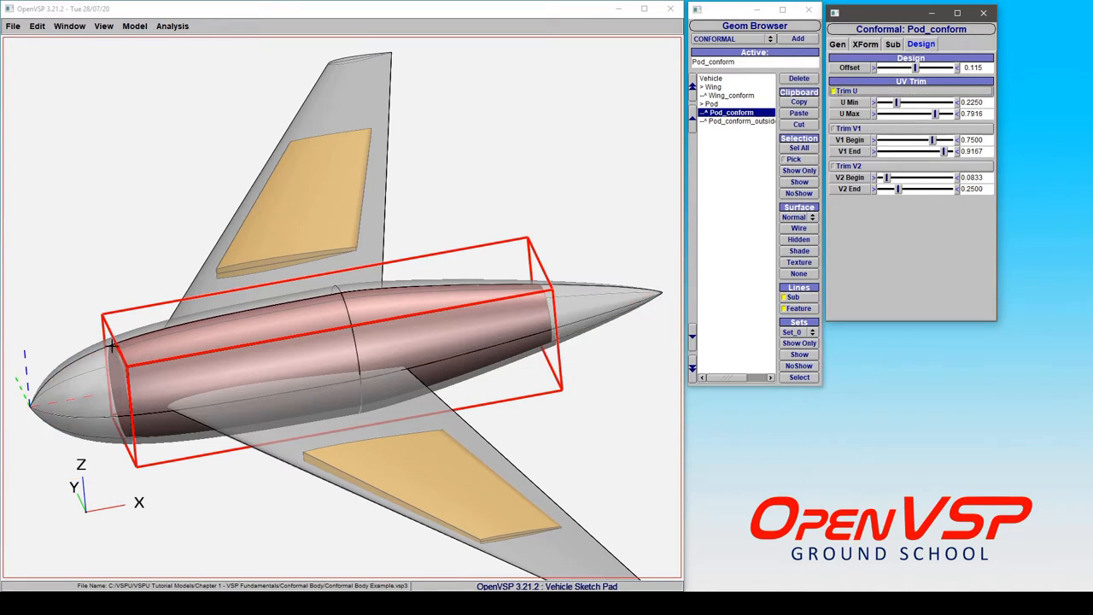
pyautogui.moveTo(543, 304)
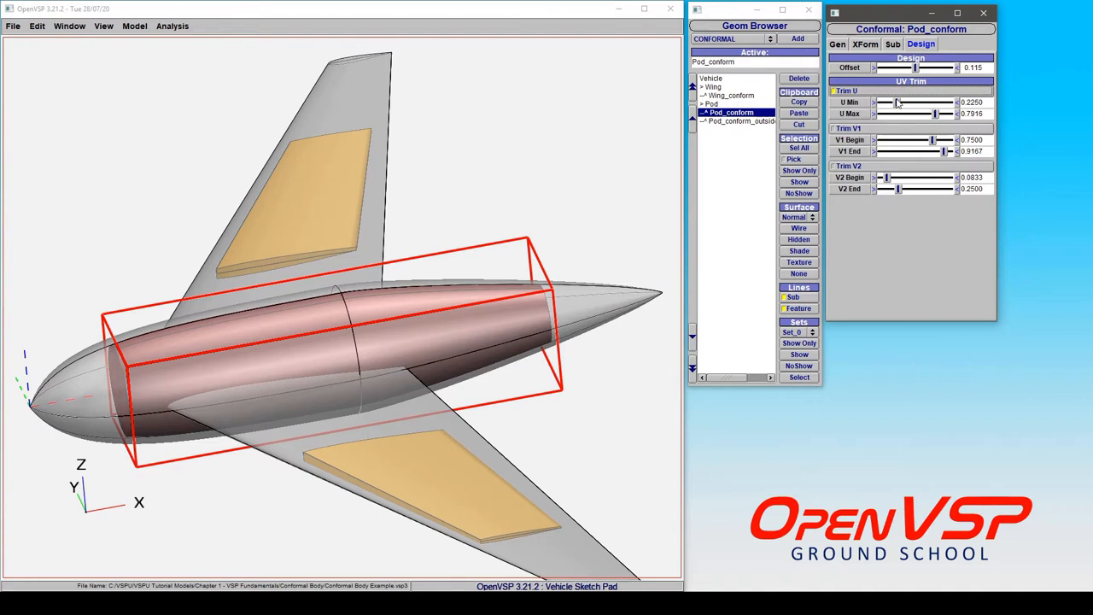
# - Drag the pod shell's U Min and U Max trim sliders to about 0.19 and 0.72, cutting back its rear end
pyautogui.moveTo(903, 103); pyautogui.dragTo(895, 103)
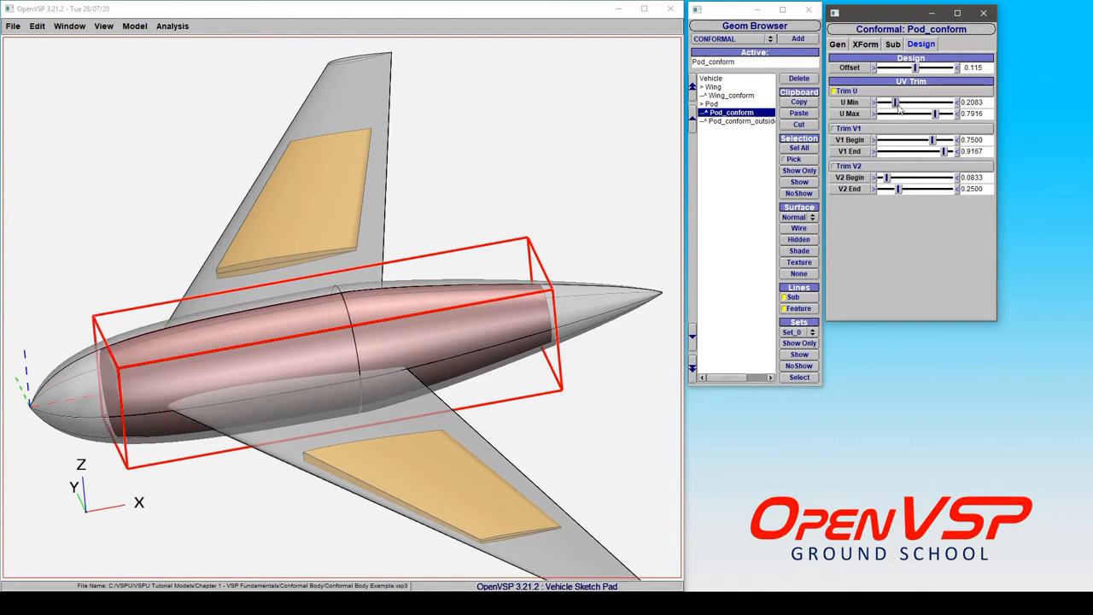
pyautogui.moveTo(943, 113); pyautogui.dragTo(931, 112)
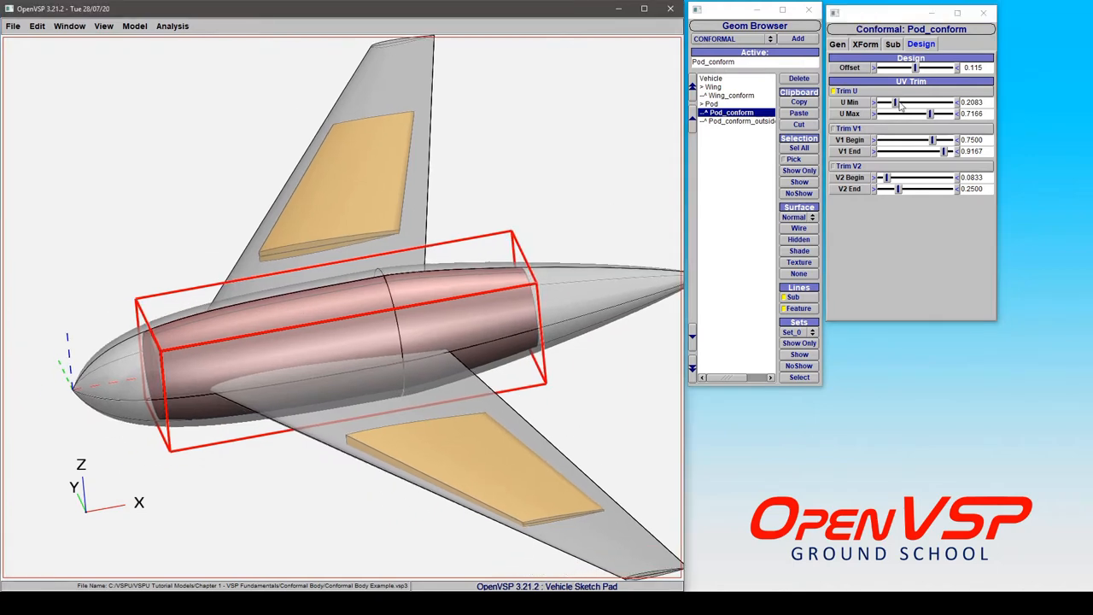
pyautogui.moveTo(895, 102); pyautogui.dragTo(947, 103)
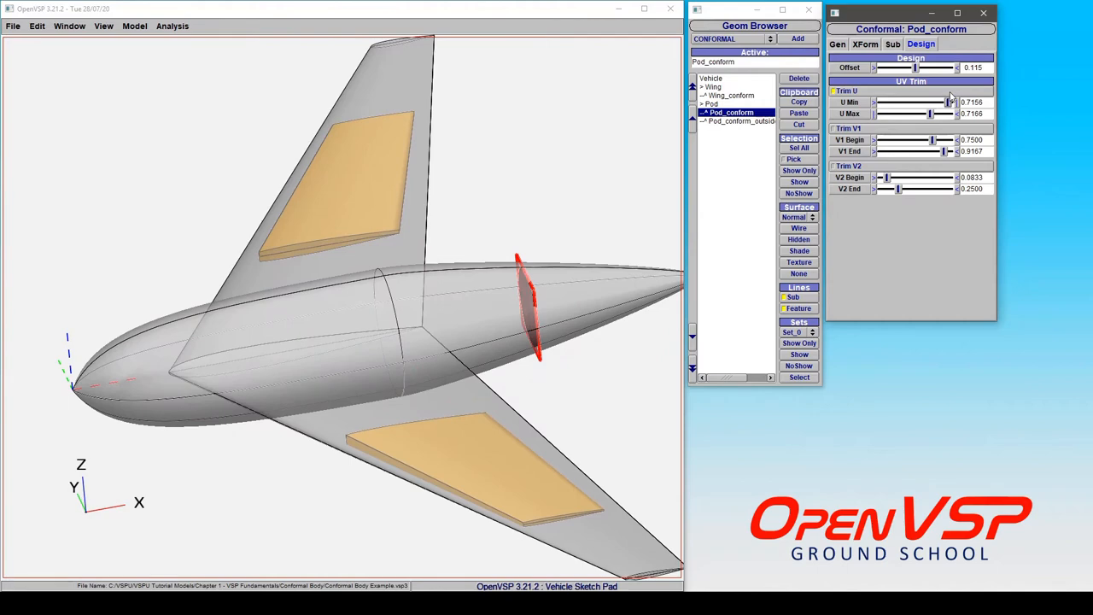
pyautogui.moveTo(935, 101)
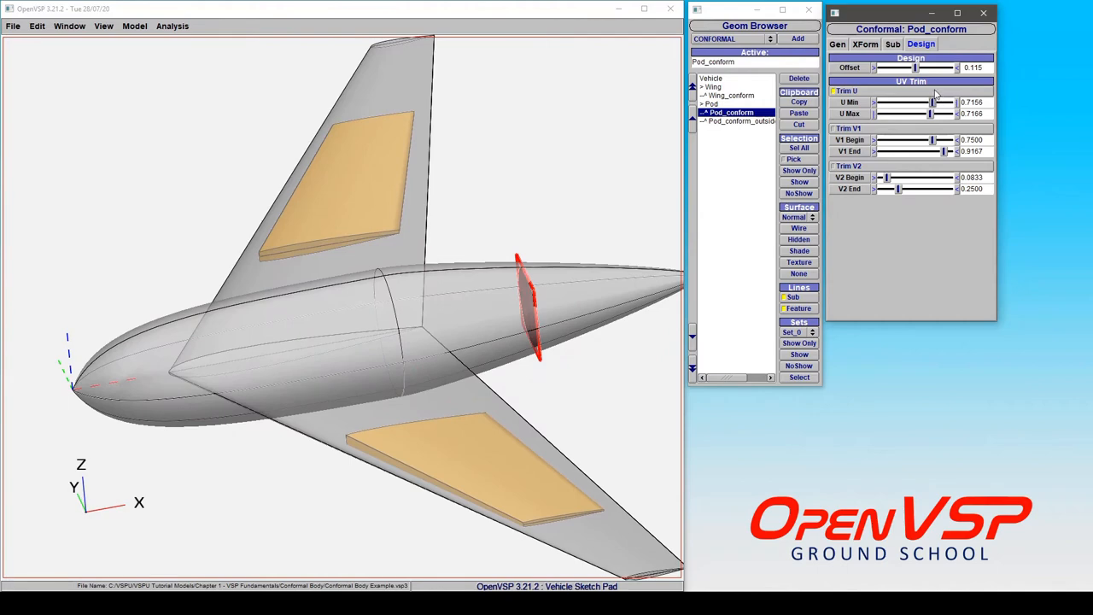
pyautogui.moveTo(930, 103); pyautogui.dragTo(896, 103)
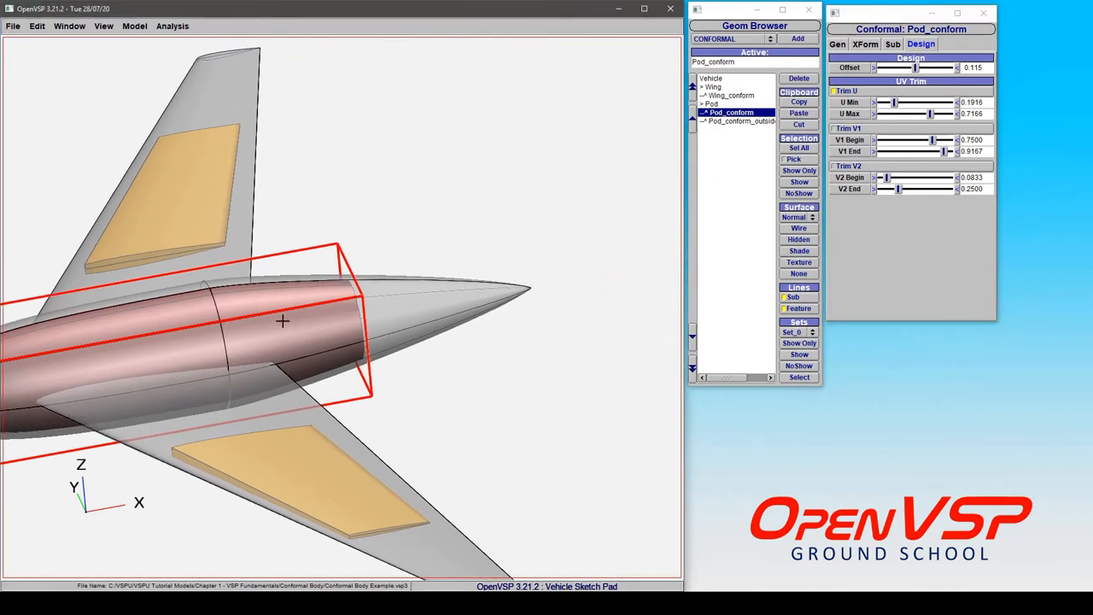
pyautogui.moveTo(282, 321); pyautogui.dragTo(417, 256)
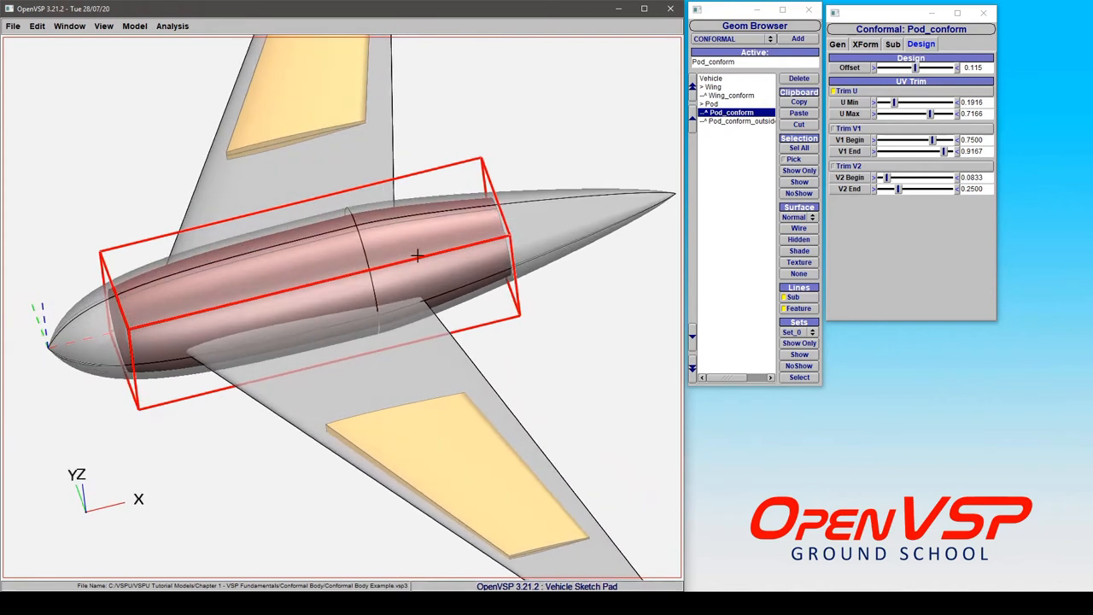
pyautogui.moveTo(384, 257)
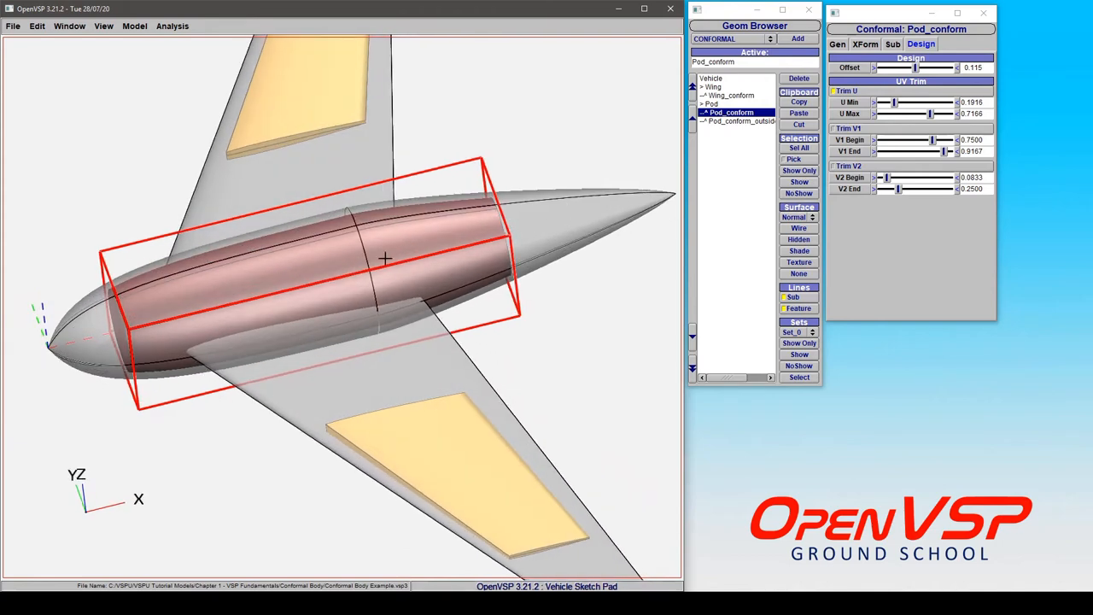
pyautogui.moveTo(413, 236)
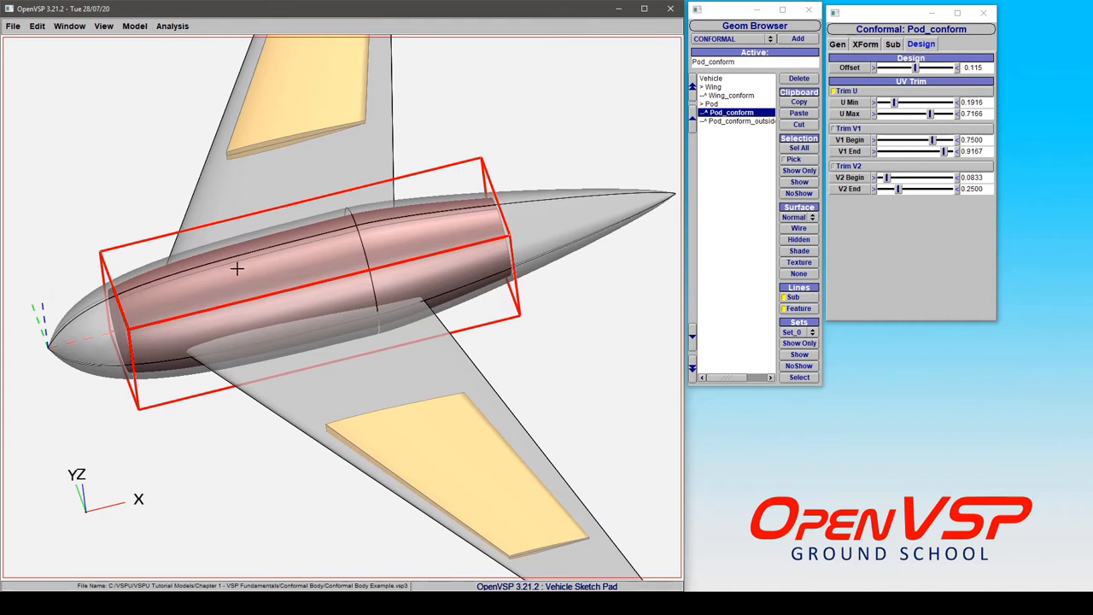
pyautogui.moveTo(211, 254)
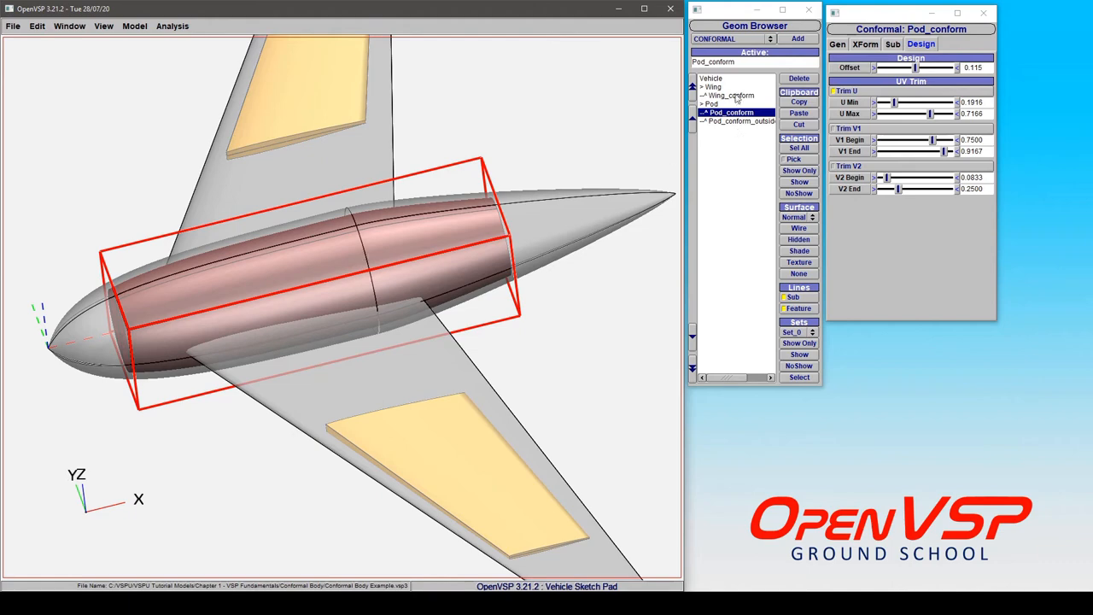
pyautogui.click(726, 96)
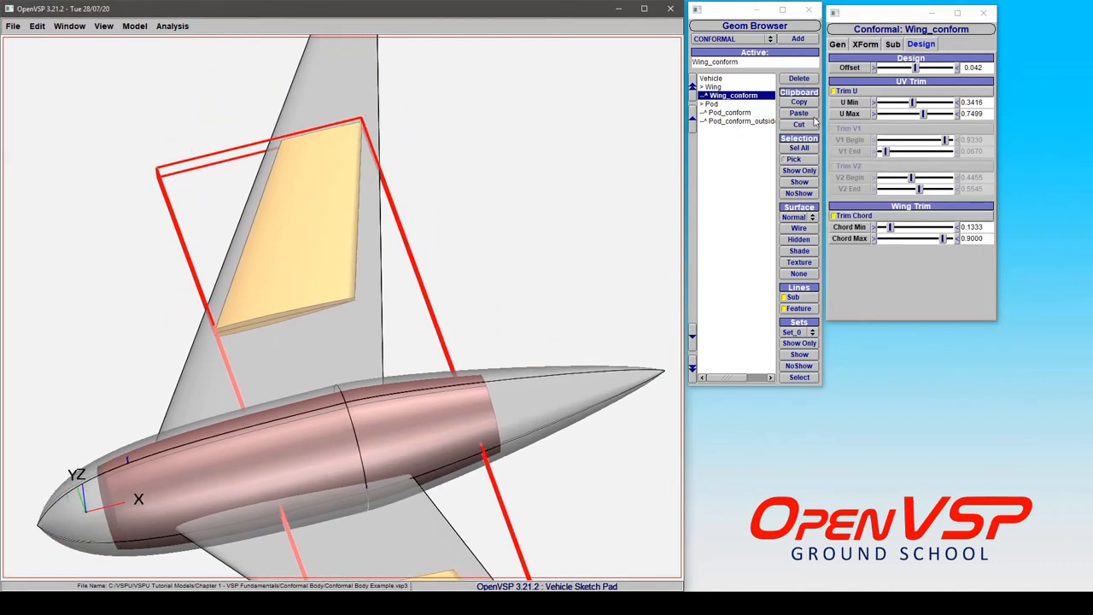
# - Raise the wing shell's U Min trim to about 0.38, cutting it back from the root
pyautogui.moveTo(911, 103); pyautogui.dragTo(916, 102)
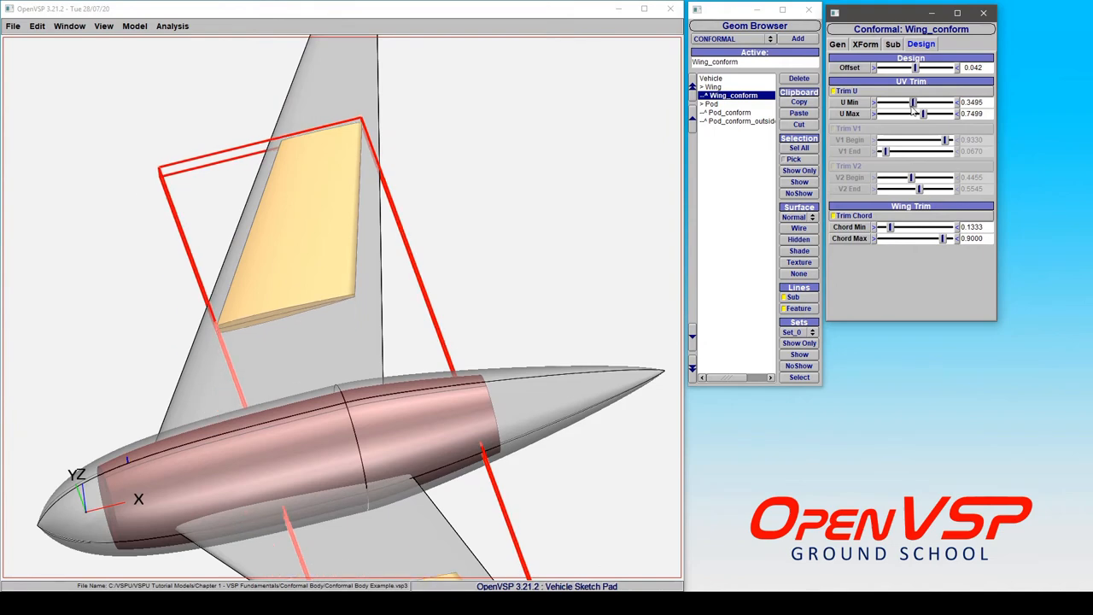
pyautogui.moveTo(913, 102); pyautogui.dragTo(915, 103)
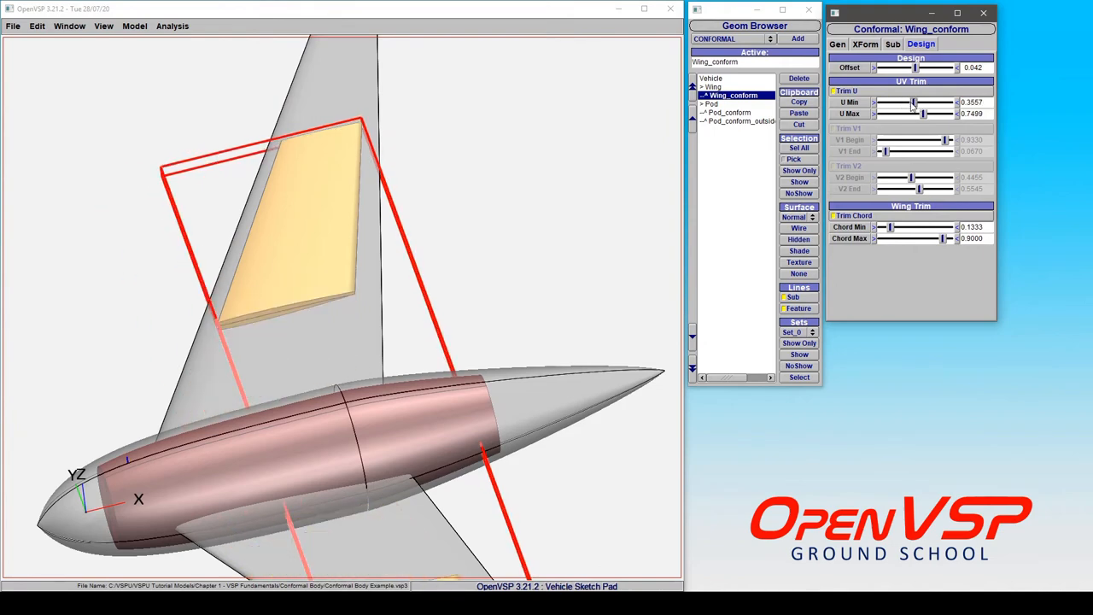
pyautogui.moveTo(915, 102); pyautogui.dragTo(895, 103)
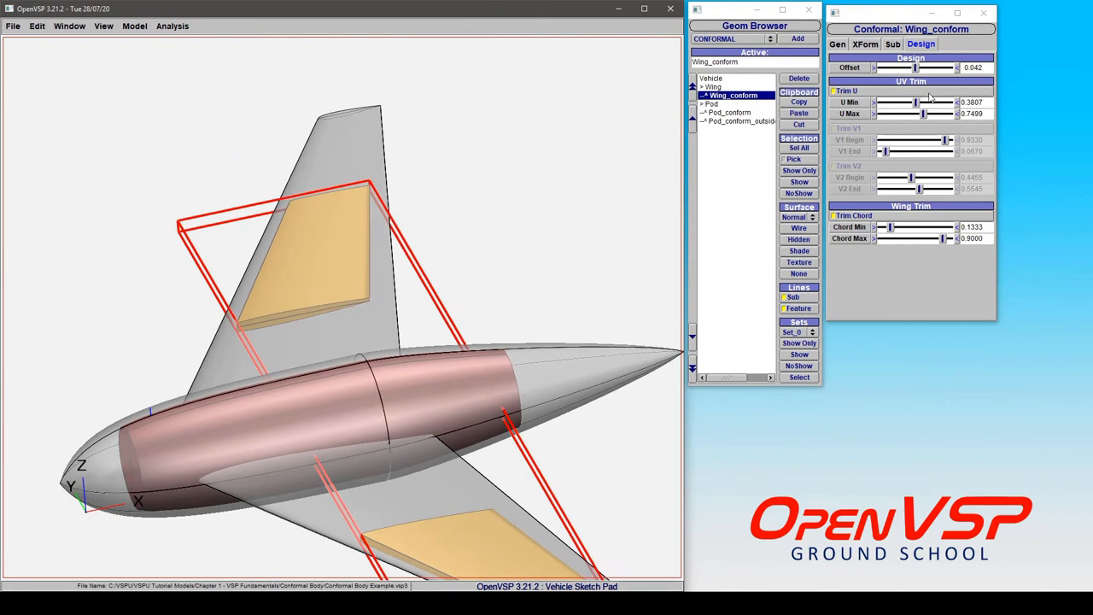
# - Select Pod_conform again and pull its U Min trim down to 0, extending the shell to the nose
pyautogui.click(731, 113)
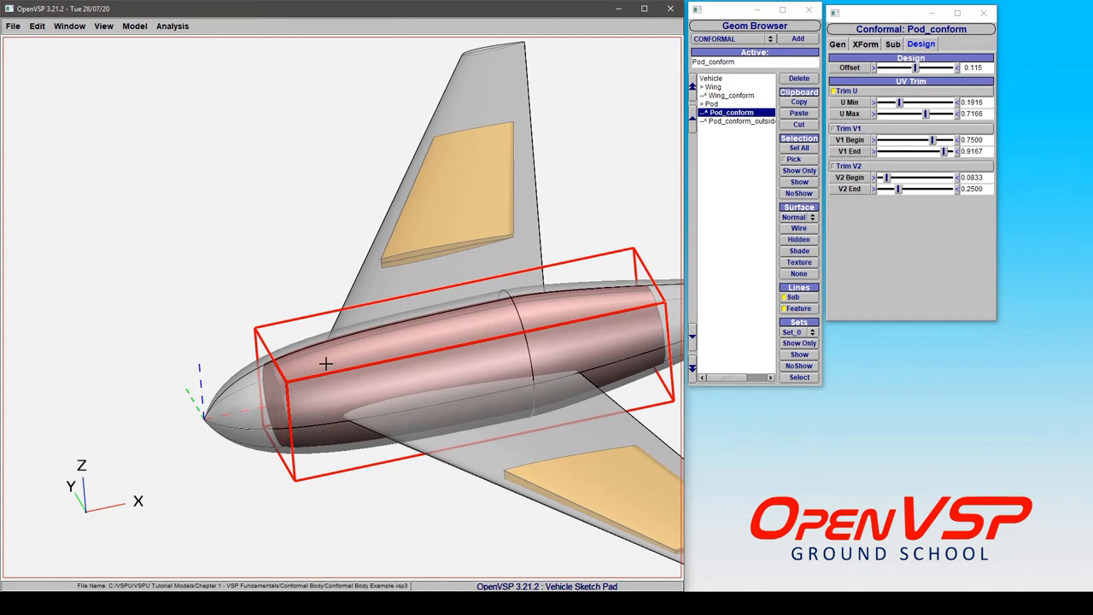
pyautogui.moveTo(625, 222)
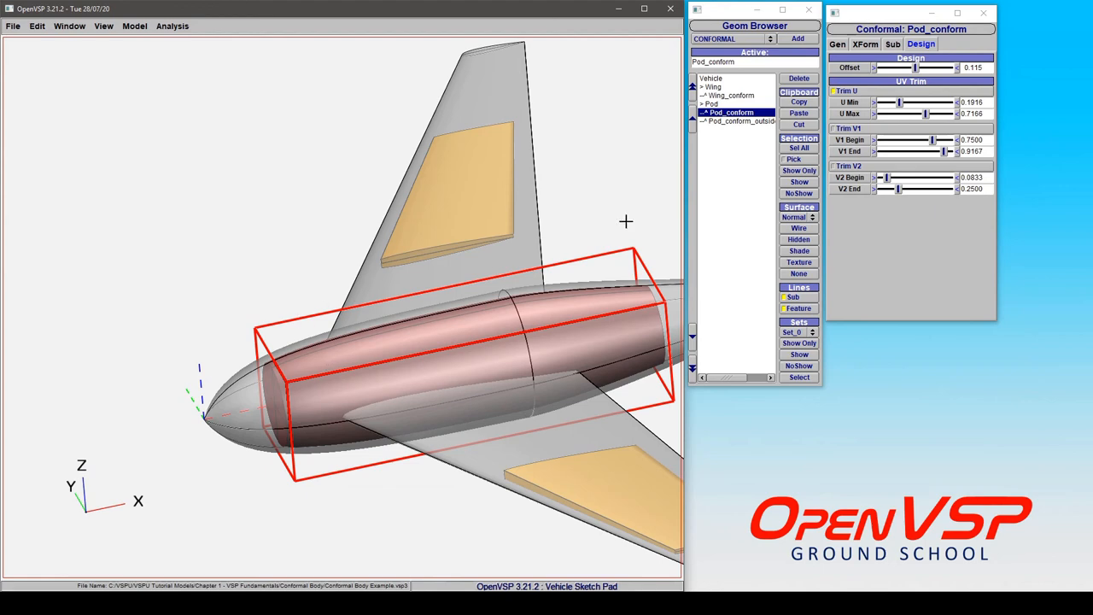
pyautogui.moveTo(925, 102); pyautogui.dragTo(882, 102)
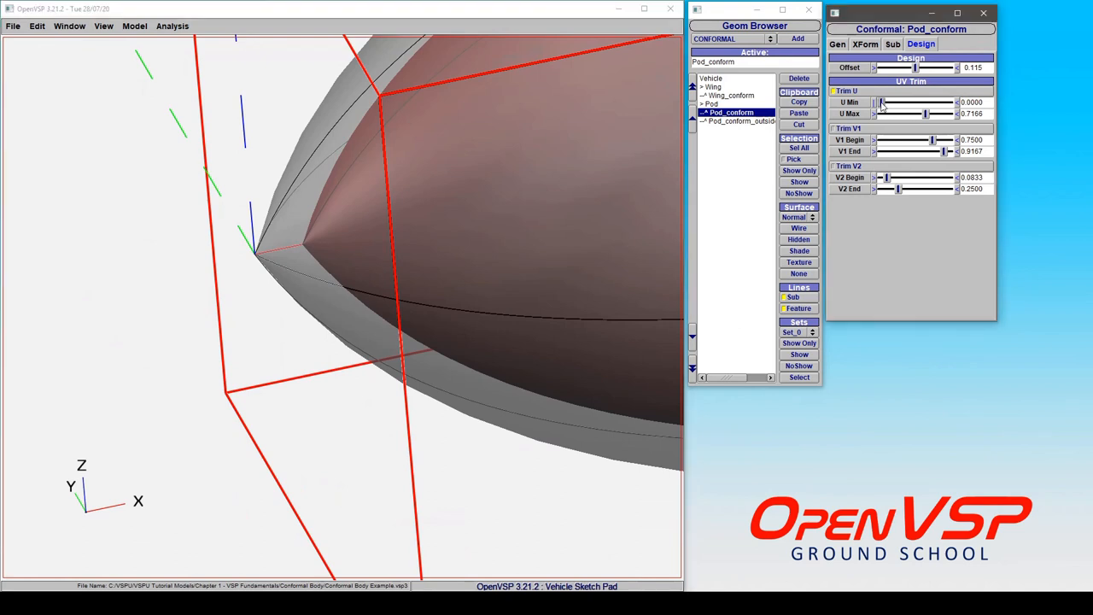
# - Raise Pod_conform's U Min trim from 0 to about 0.0775, pulling the shell back from the nose tip
pyautogui.moveTo(877, 102); pyautogui.dragTo(881, 102)
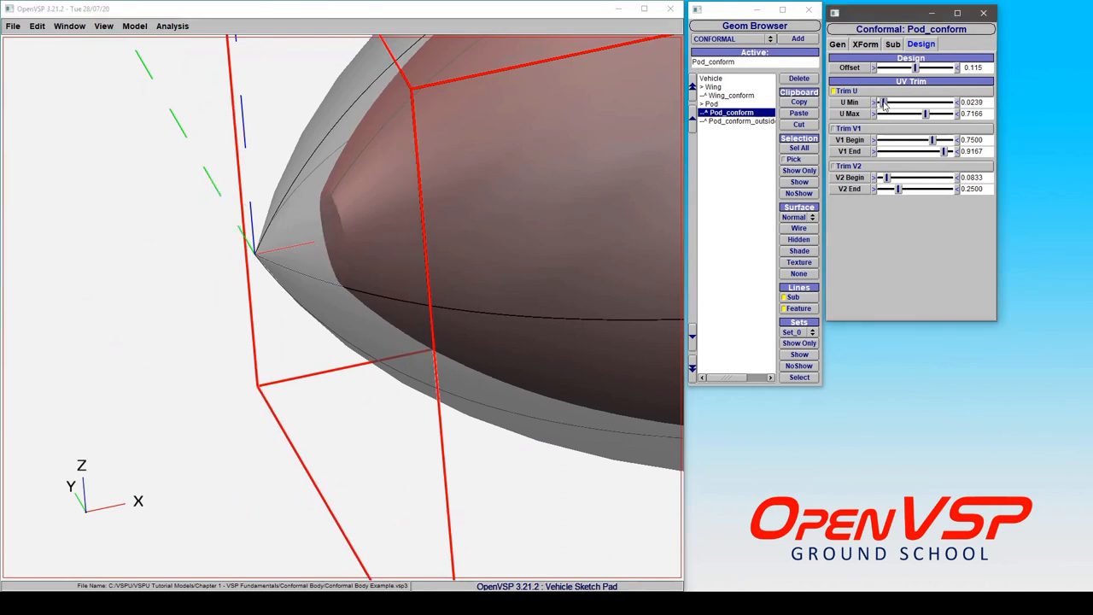
pyautogui.moveTo(885, 103); pyautogui.dragTo(891, 102)
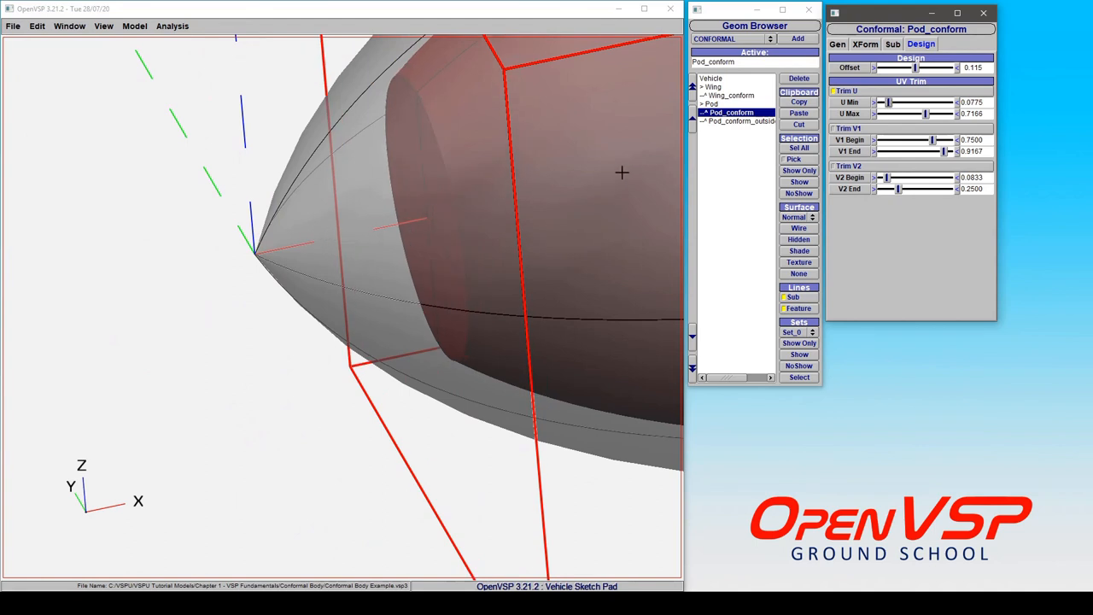
pyautogui.moveTo(256, 257)
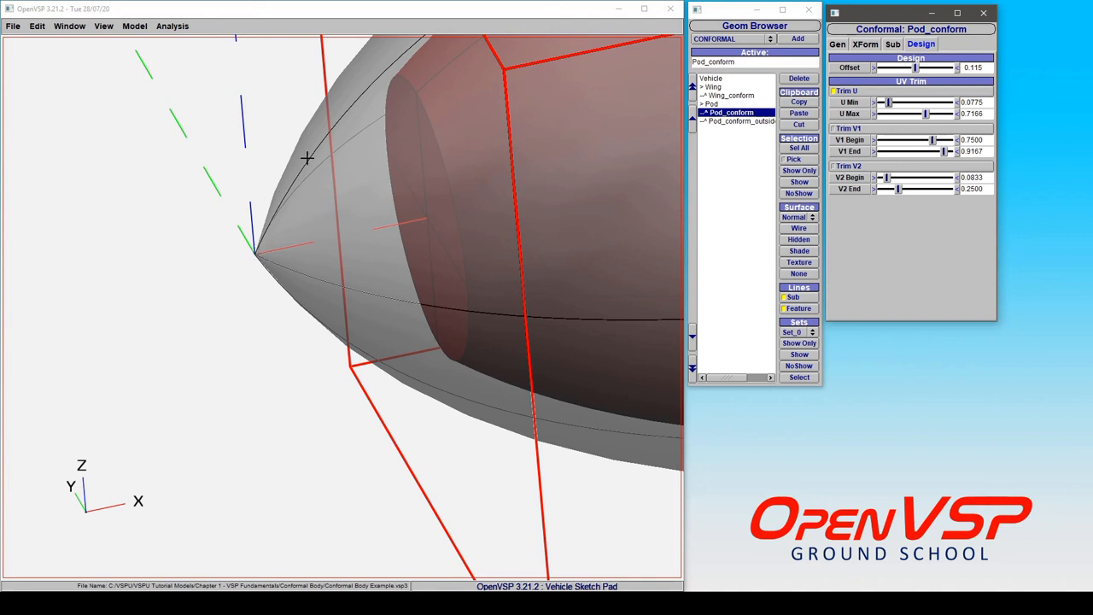
pyautogui.moveTo(260, 248)
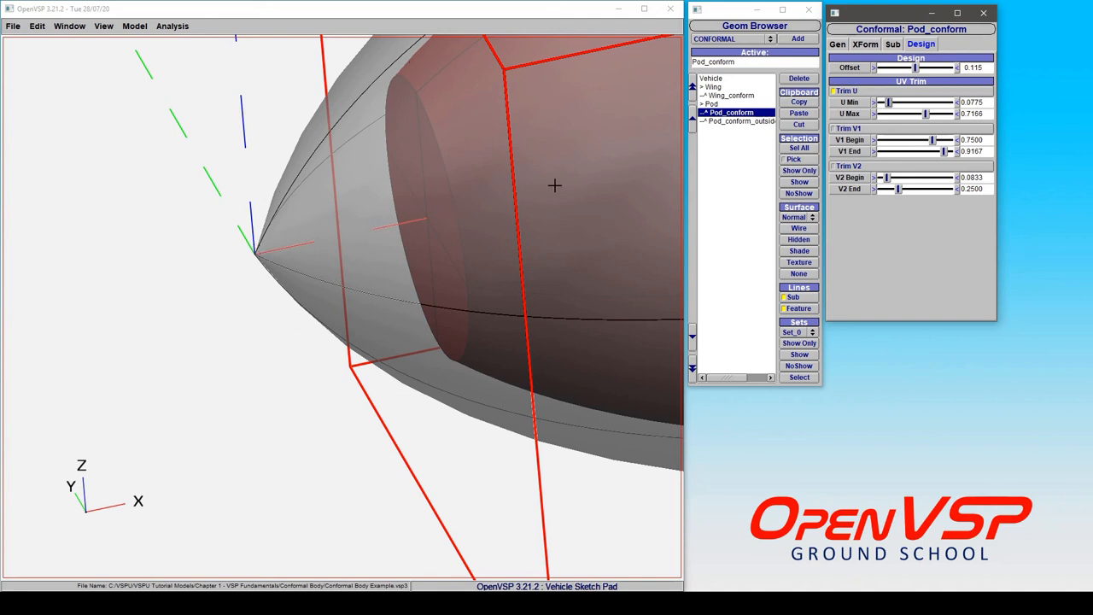
pyautogui.moveTo(625, 169)
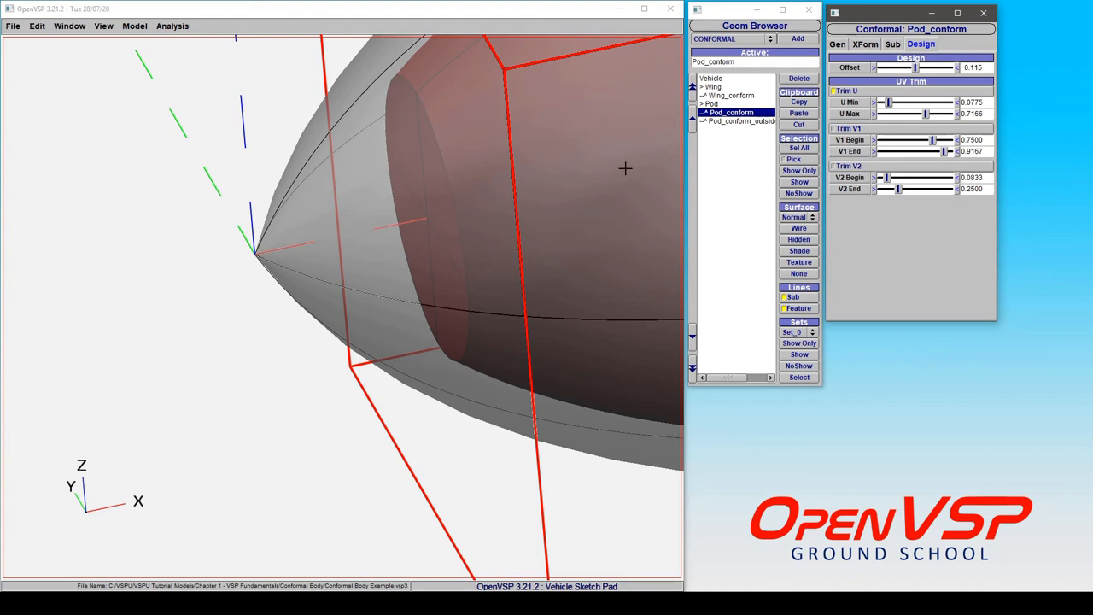